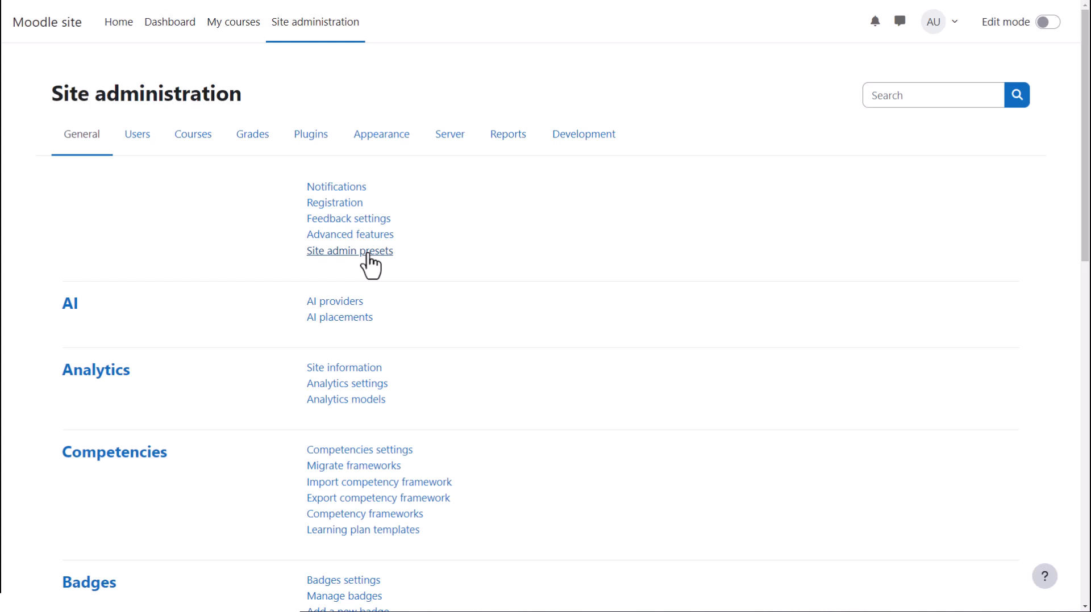
# - Go to Site admin presets from Site administration > General
pyautogui.click(349, 250)
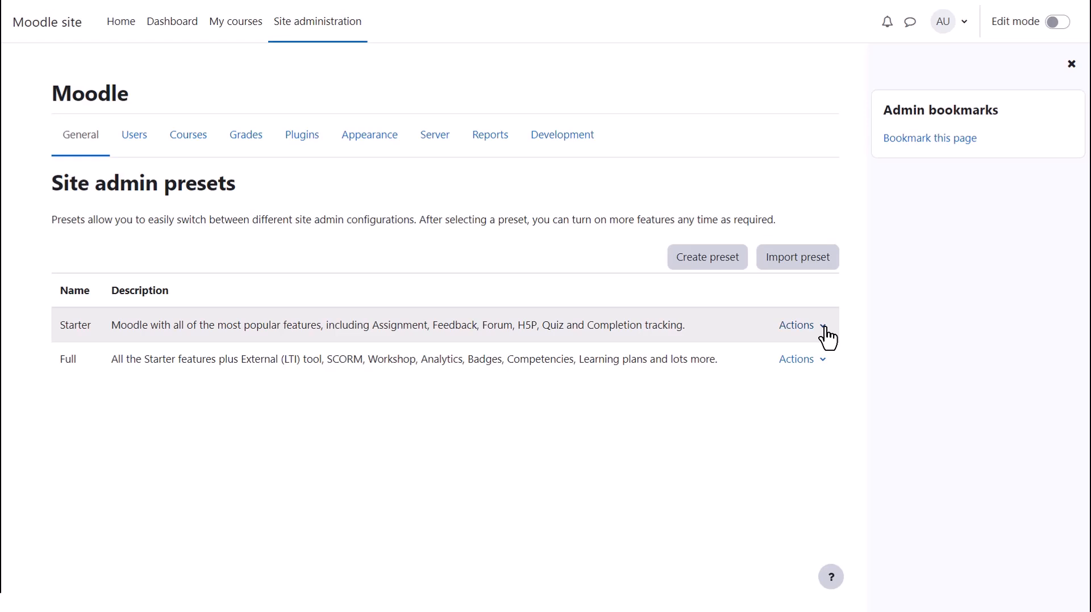
# - Review the Starter preset's setting changes via its Actions menu and scan the list
pyautogui.click(795, 325)
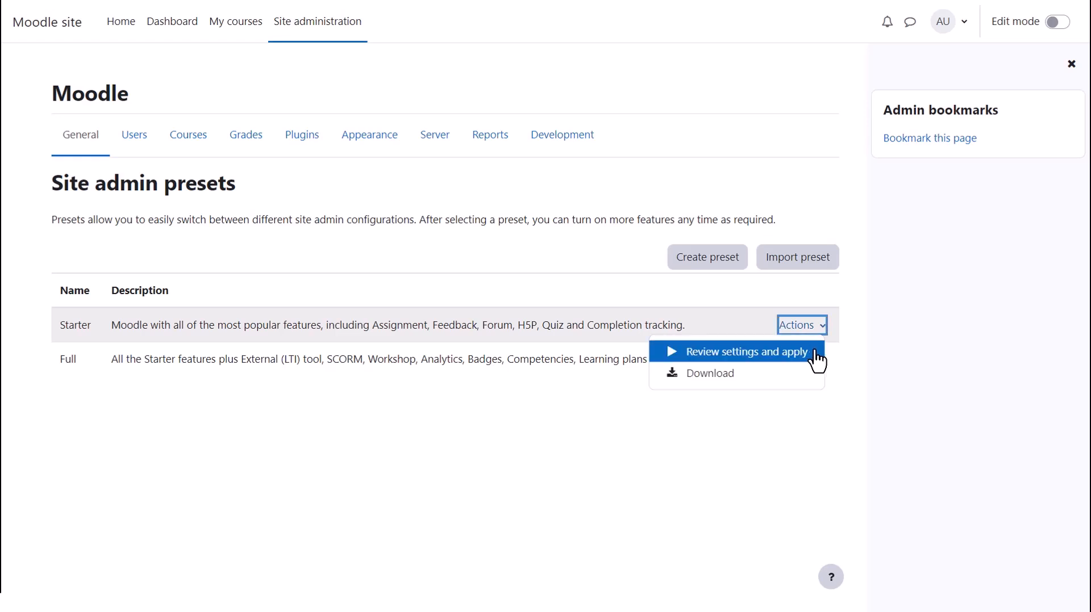
pyautogui.click(729, 352)
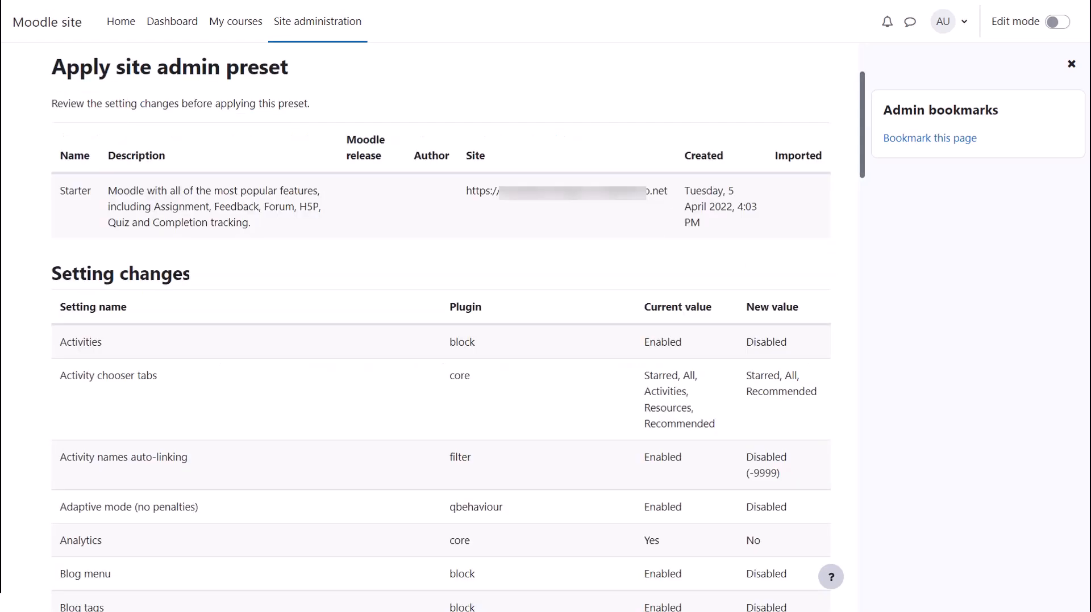
pyautogui.scroll(-3)
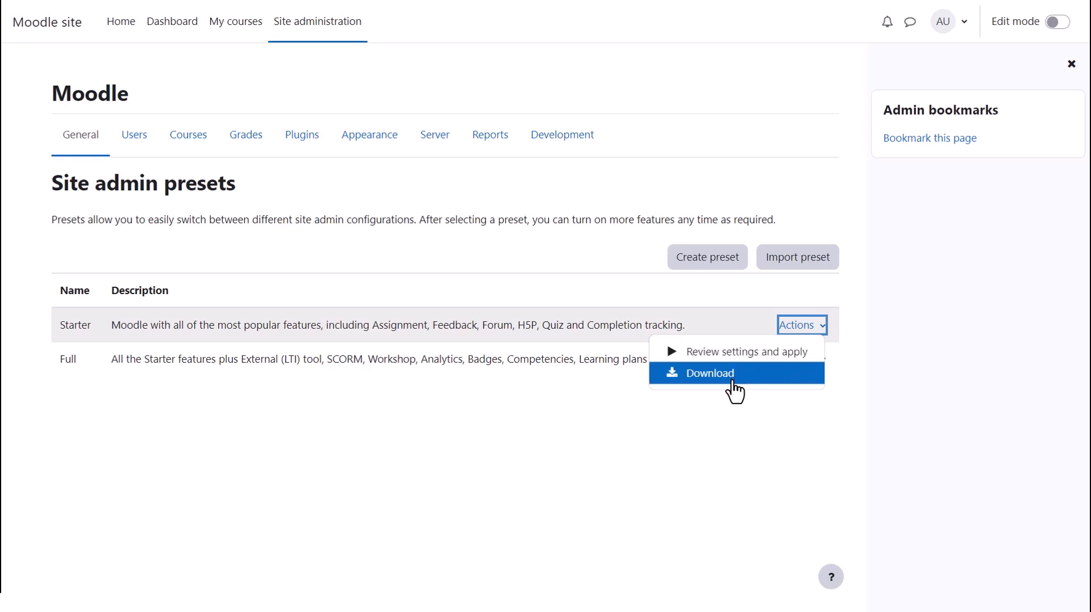
pyautogui.moveTo(736, 394)
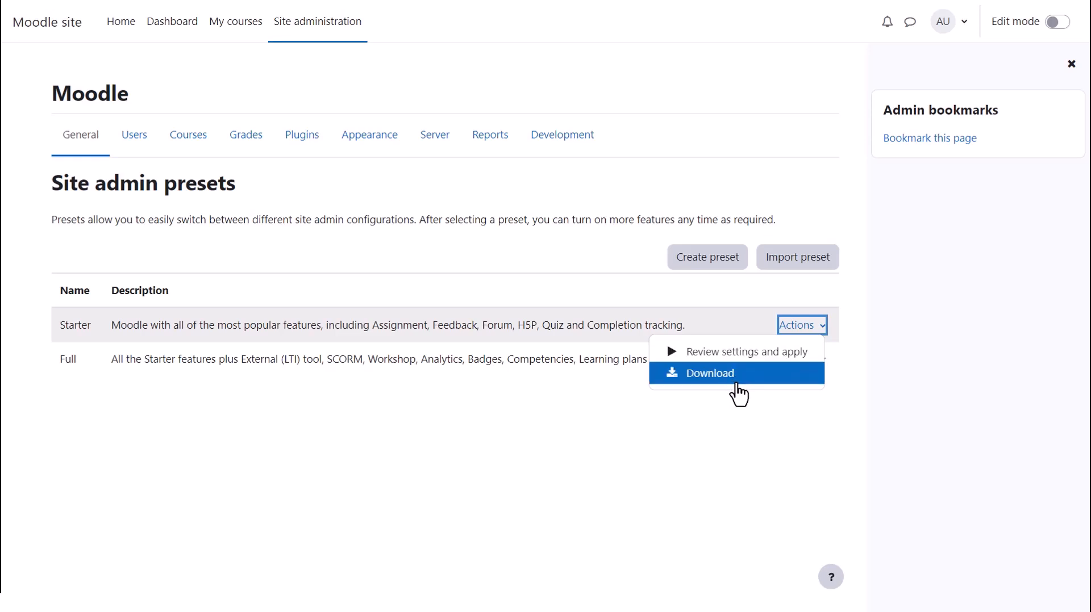
pyautogui.moveTo(796, 319)
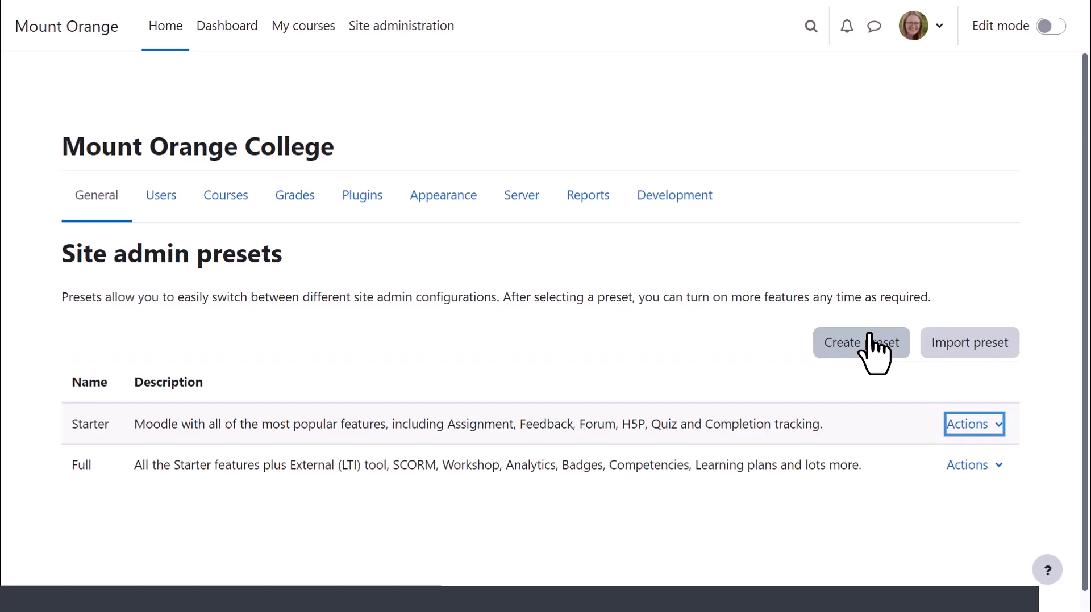
# - Create 'Mount Orange preset' with description 'Preset for configuring the Mount Orange site.' and show its actions
pyautogui.click(860, 342)
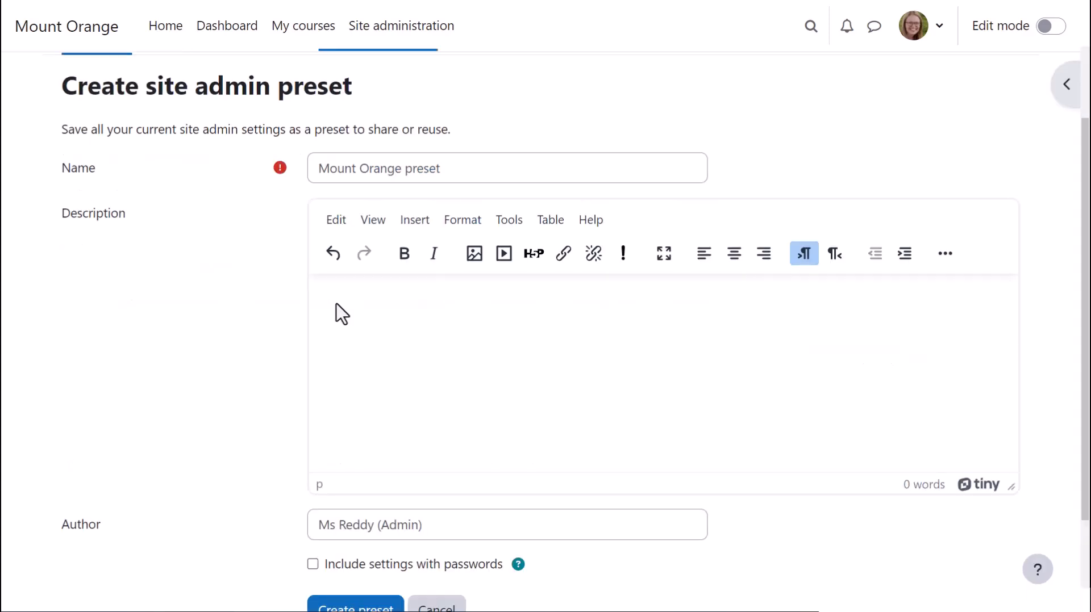
pyautogui.write('Preset for configuring the Mount Orange site.')
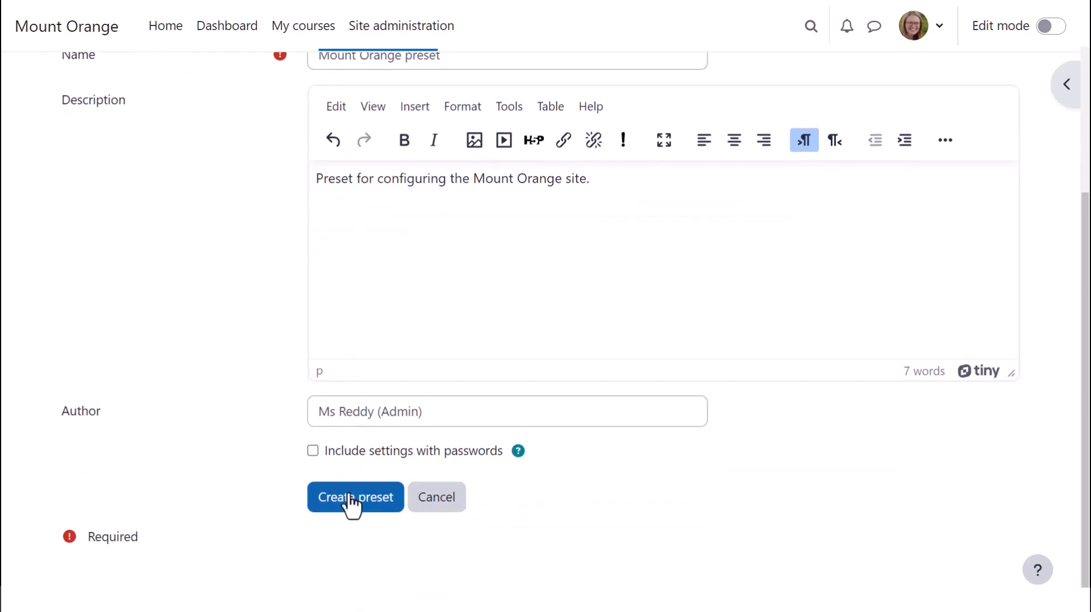
pyautogui.click(354, 497)
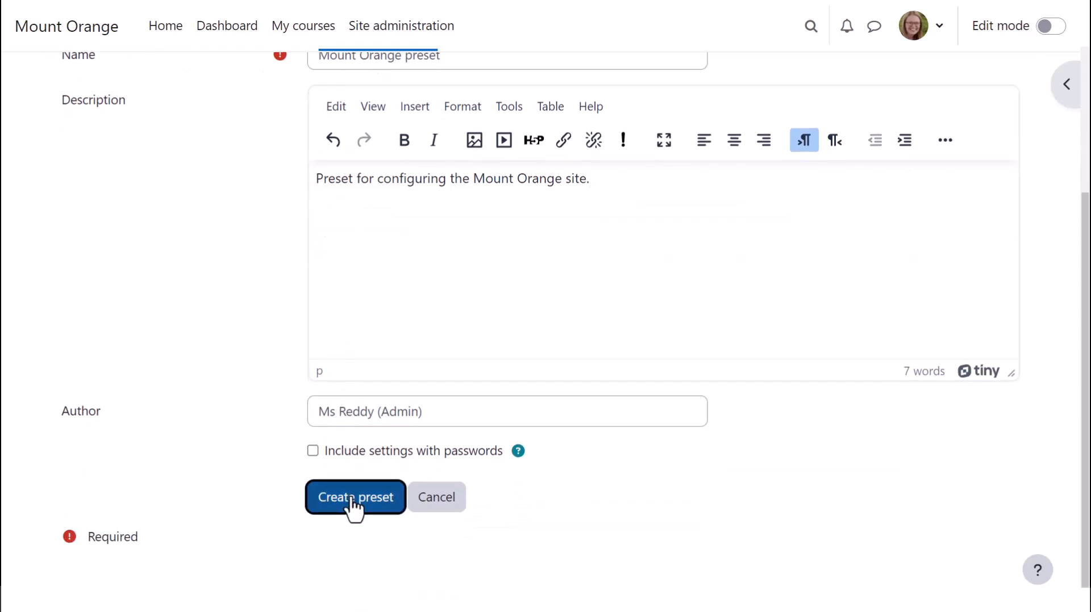
pyautogui.click(355, 496)
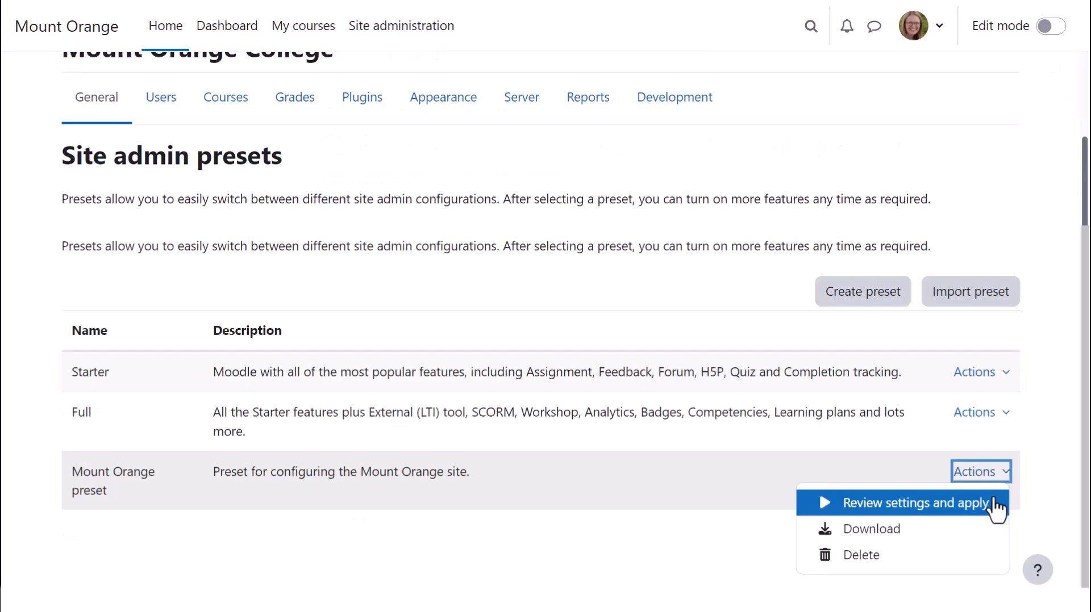